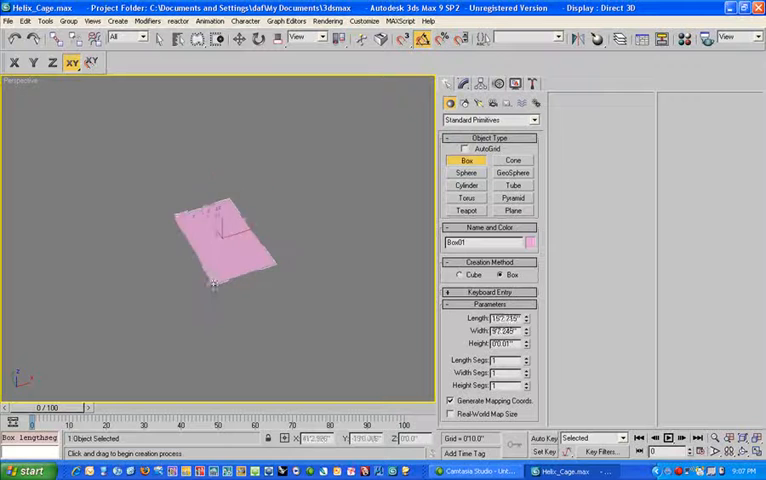
Step: Draw a box in the viewport, raise its segments and convert it to an Editable Mesh
left_click_drag(210, 284, 180, 244)
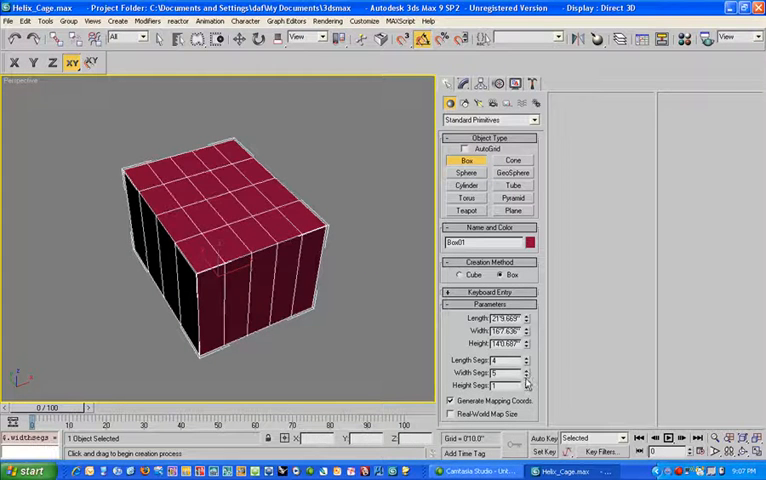
left_click(520, 384)
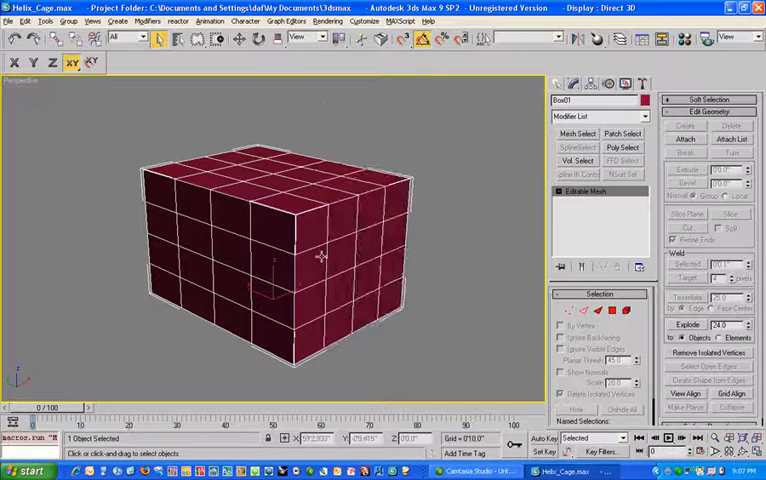
Step: Expand the Editable Mesh entry in the Modify stack to show its sub-object levels
left_click_drag(320, 256, 310, 276)
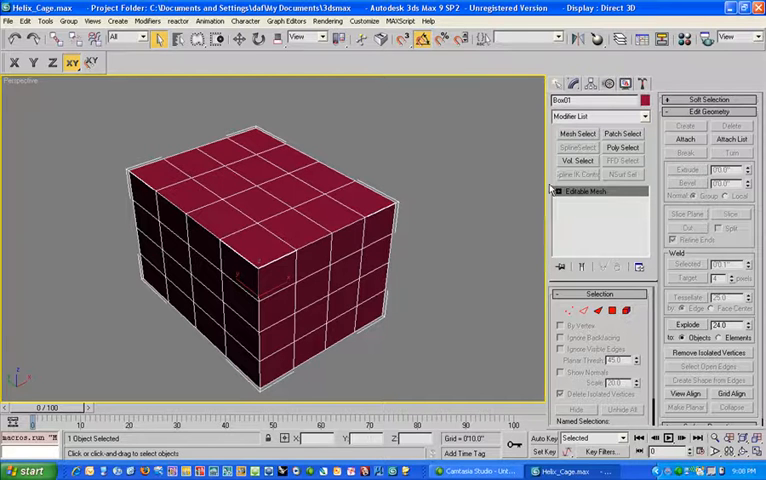
left_click(584, 192)
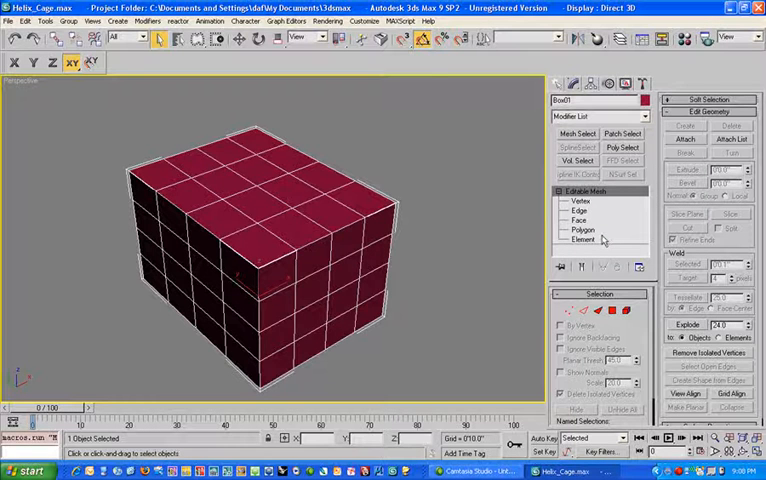
Step: Try Vertex, Face (picking one face), Polygon and Element levels, selecting the whole box as an element
left_click(570, 202)
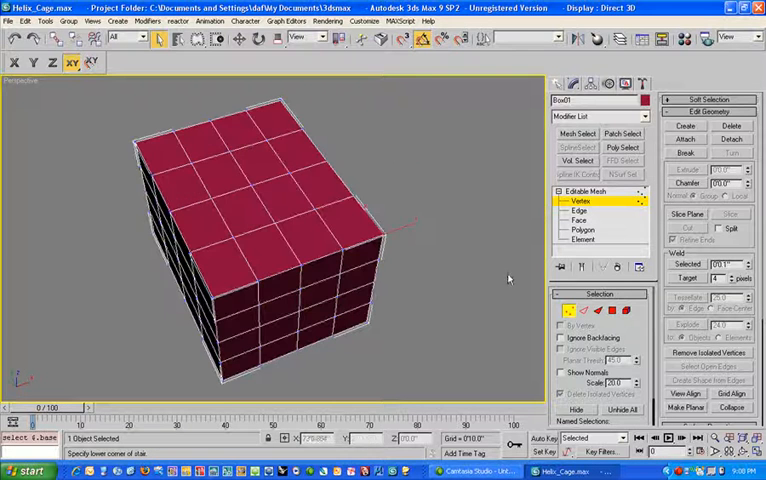
left_click(580, 212)
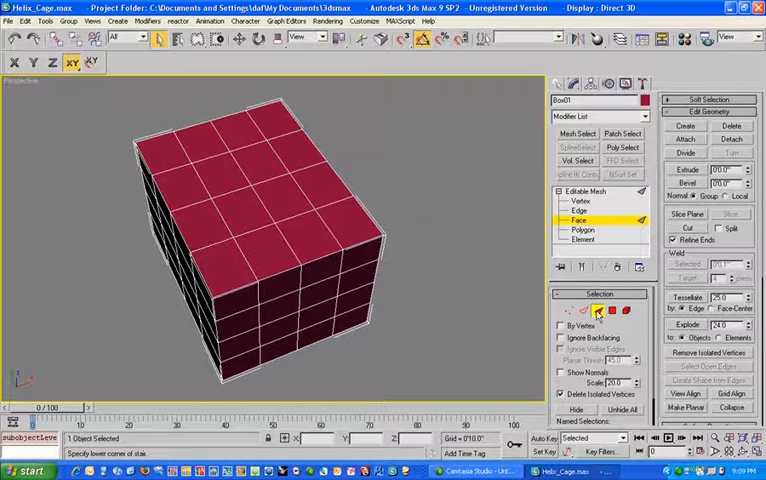
left_click(304, 230)
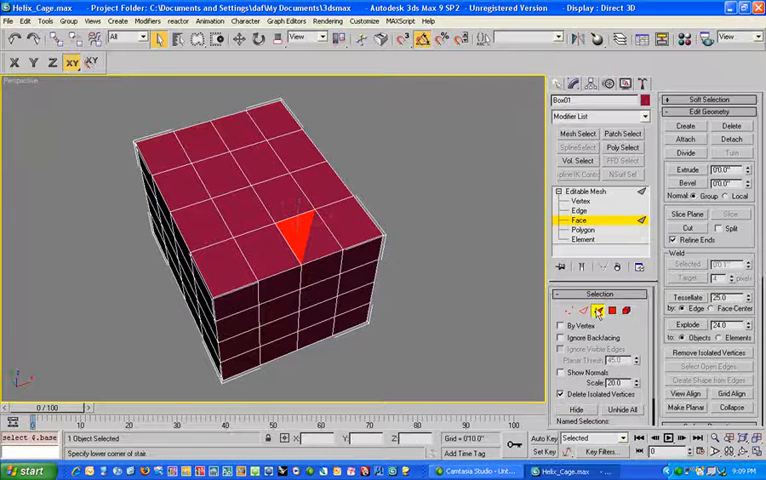
left_click(588, 230)
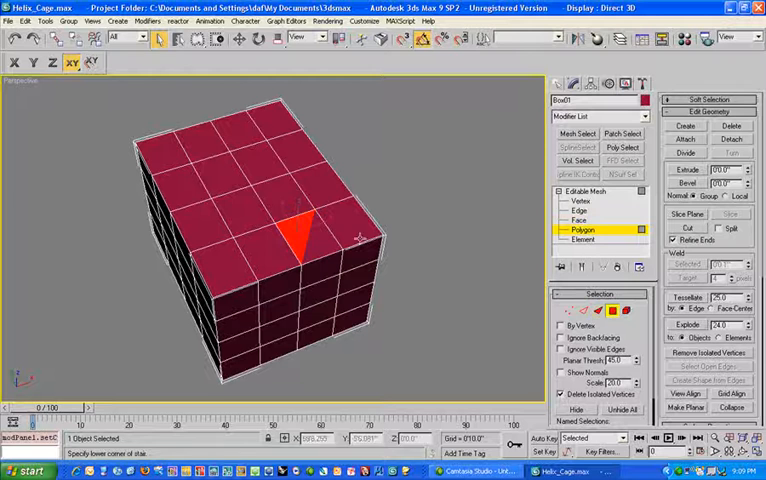
left_click(324, 190)
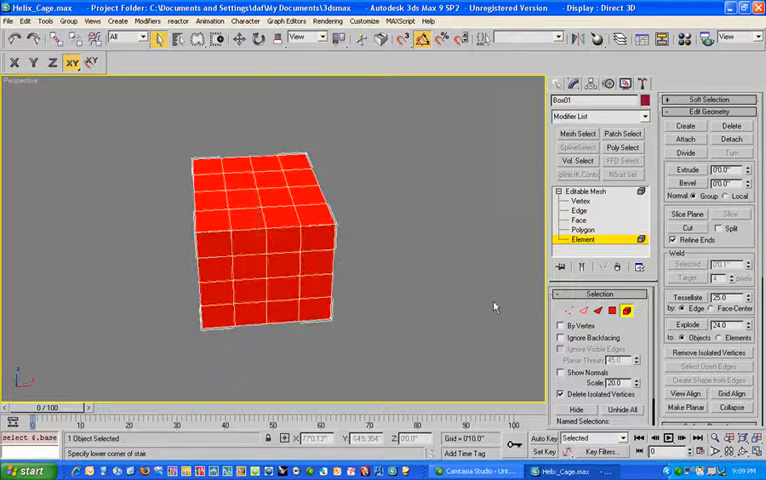
Step: Return to Element level via Vertex and select only the right-hand section of the box
left_click(576, 202)
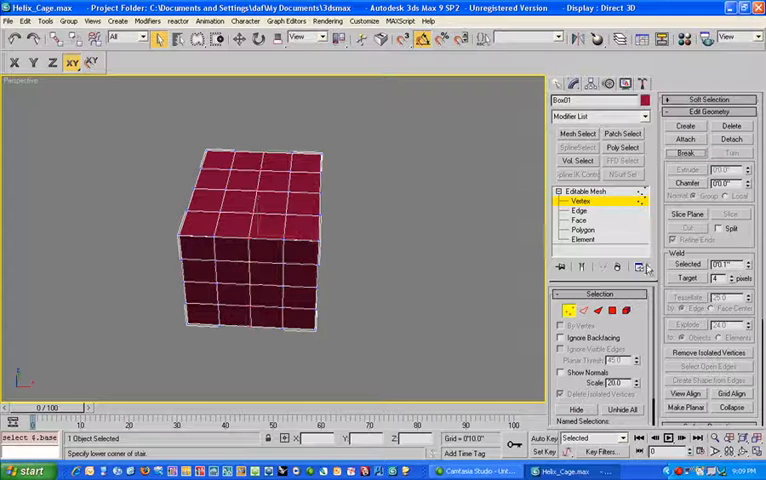
left_click(584, 240)
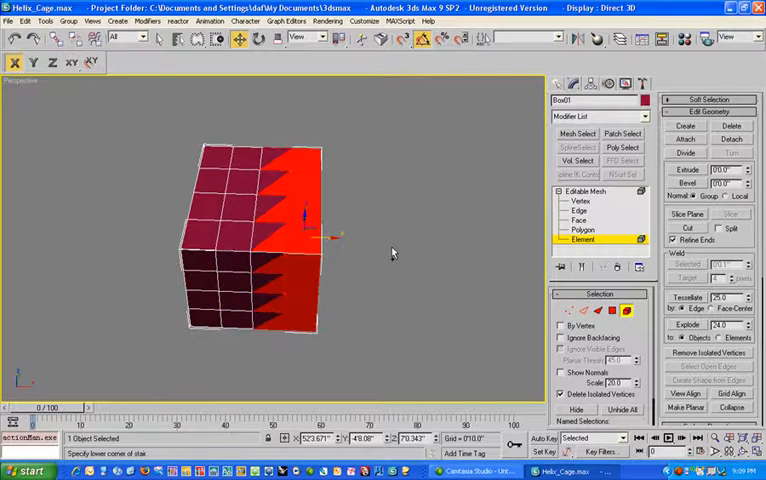
left_click(580, 212)
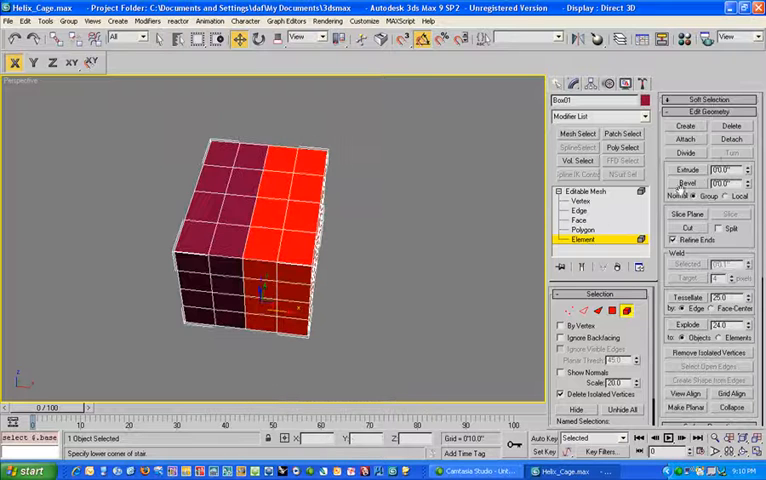
Step: Detach the selected section into a separate block and enter Vertex sub-object mode
left_click(732, 140)
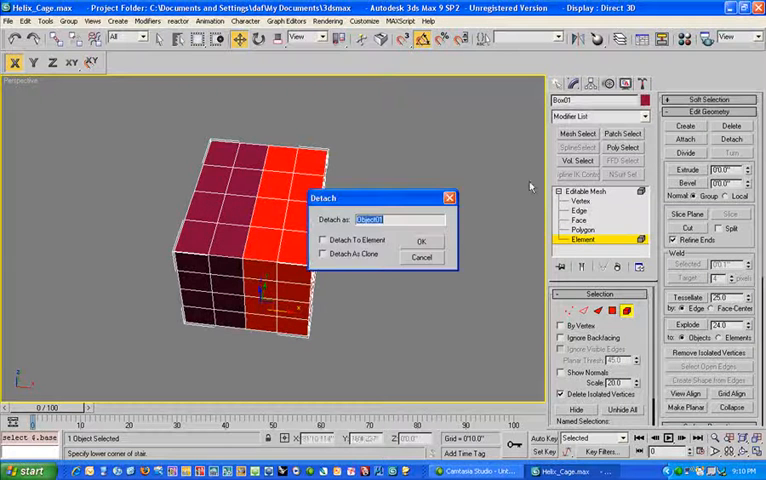
left_click(422, 240)
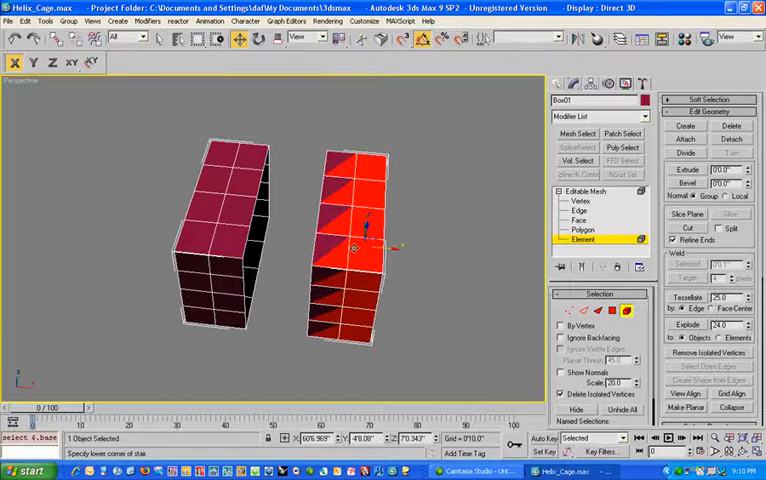
left_click(570, 200)
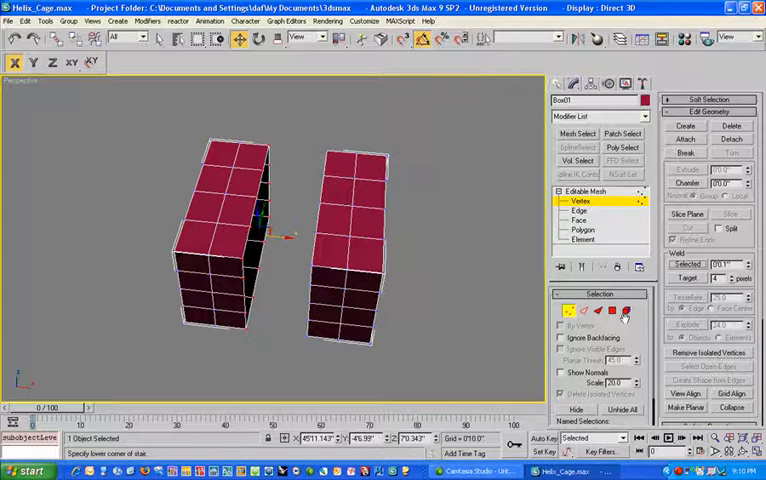
left_click(584, 240)
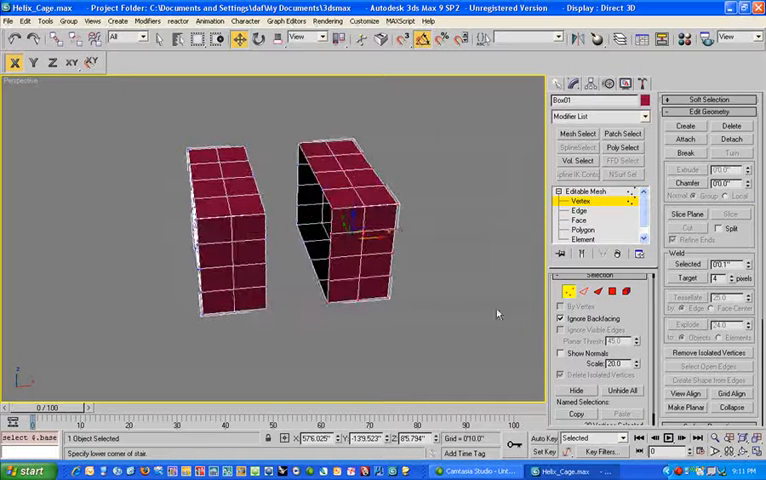
Step: Enable Use Soft Selection in the Soft Selection rollout with an adjustable falloff
left_click(564, 352)
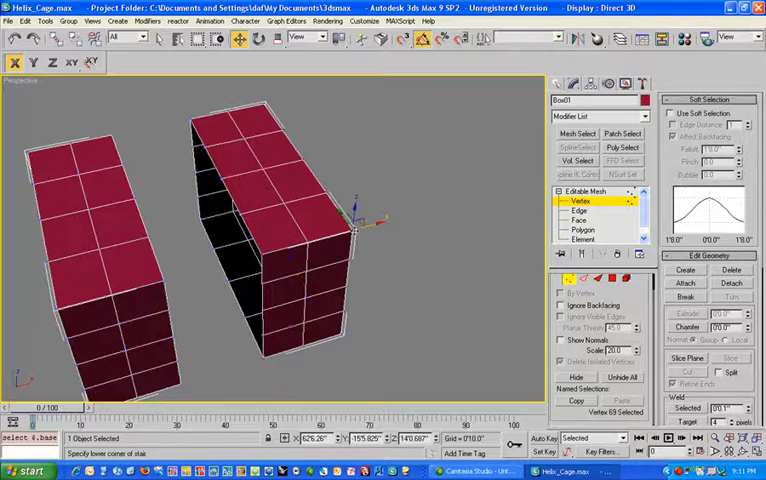
Step: Move soft-selected vertices to bulge the back block and dent the front block's corner
left_click(670, 110)
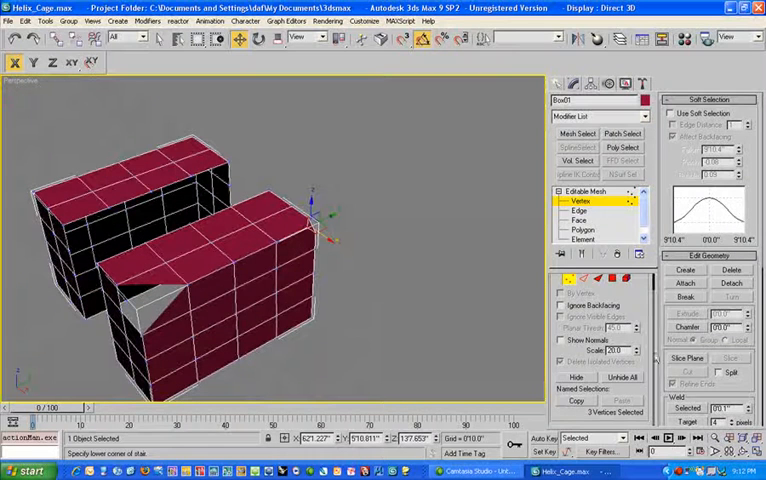
Step: Position a Slice Plane and slice new edges across the mesh
left_click(688, 320)
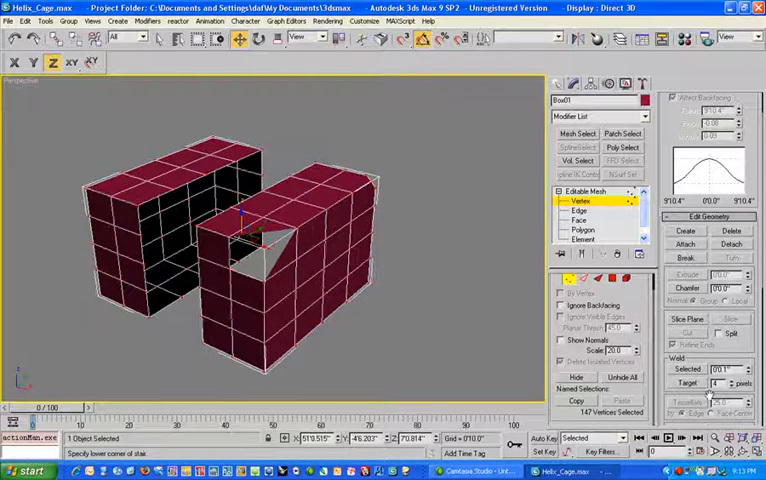
left_click(686, 320)
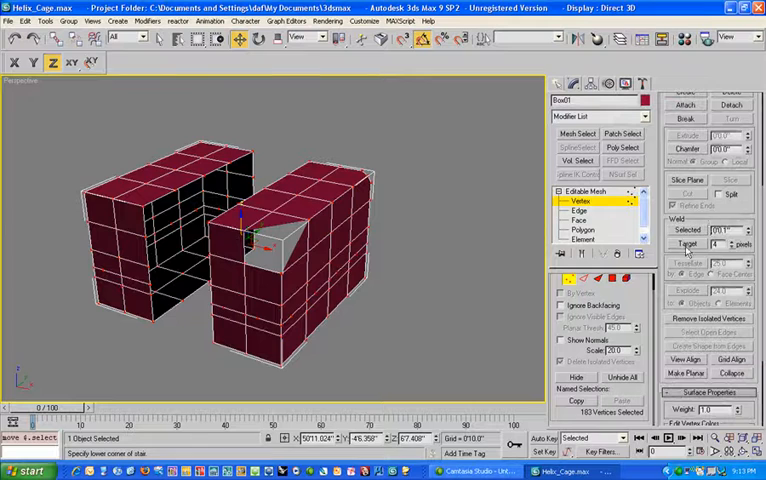
Step: Pull soft-selected vertices down to form a curved notch in the front block's top
left_click(584, 230)
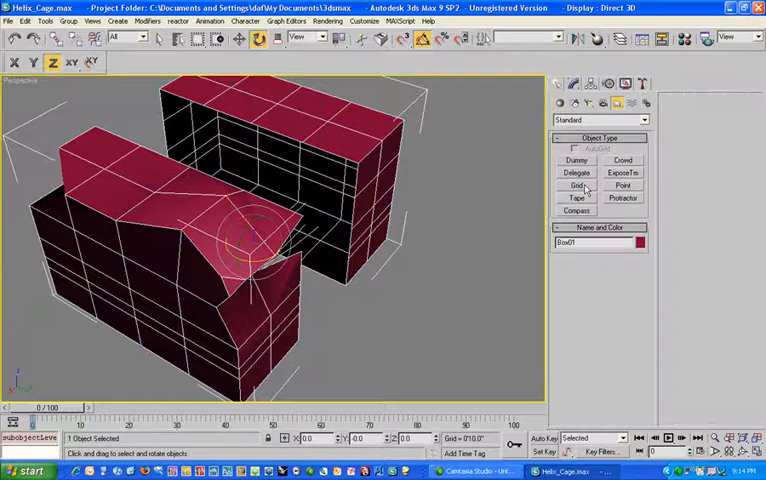
Step: Reselect the front block and return to Vertex level in the Editable Mesh stack
left_click(576, 184)
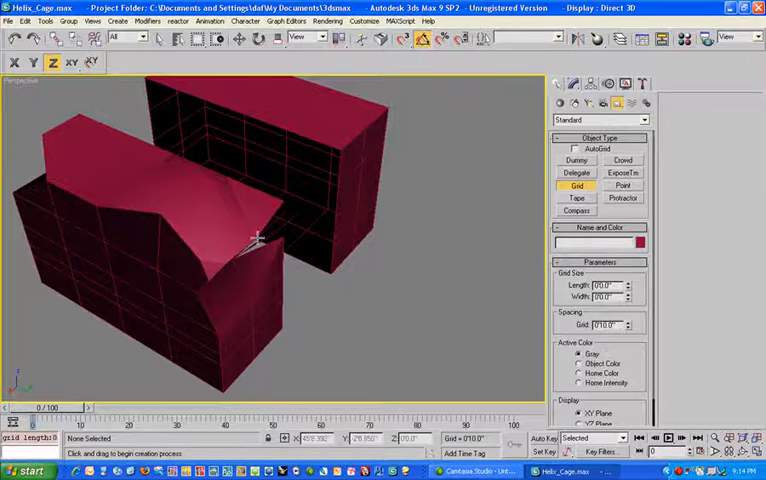
left_click(216, 290)
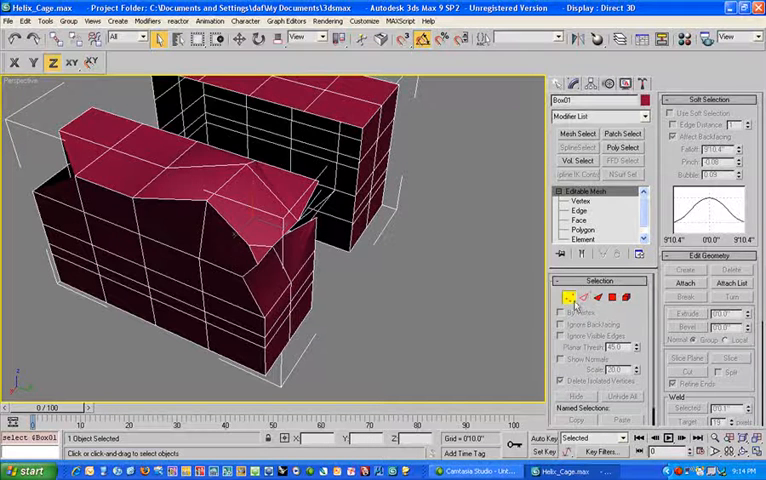
left_click(580, 200)
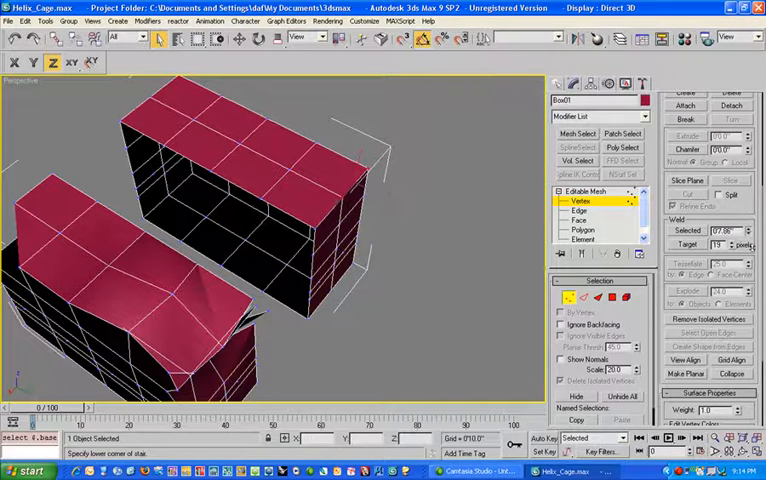
left_click(686, 232)
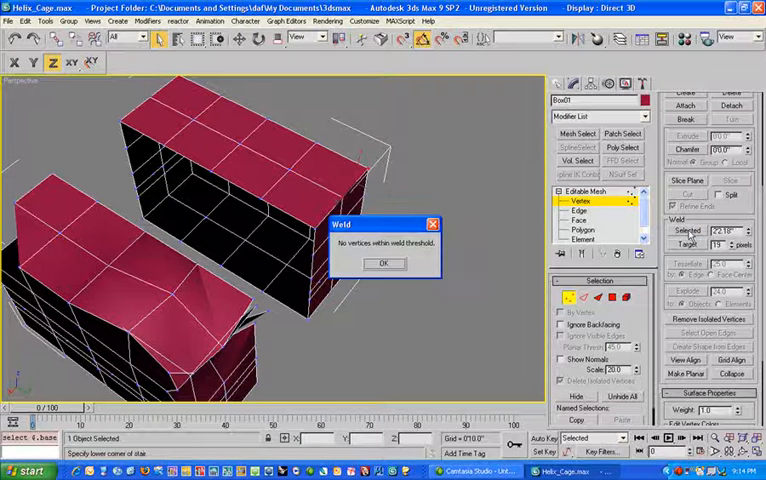
left_click(384, 264)
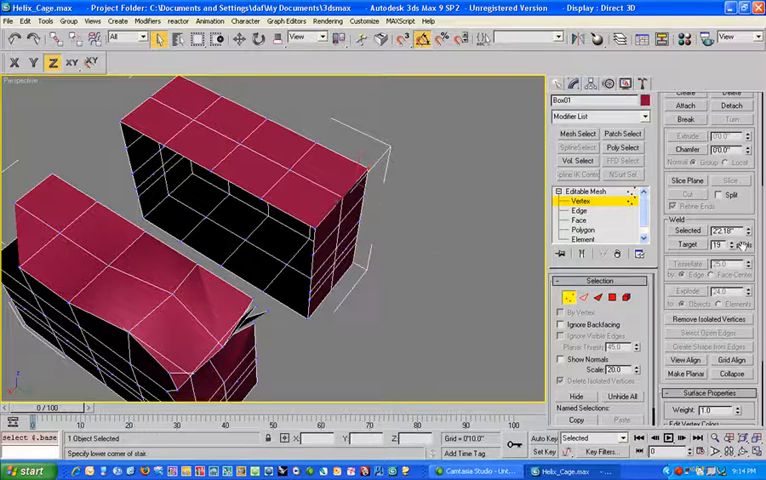